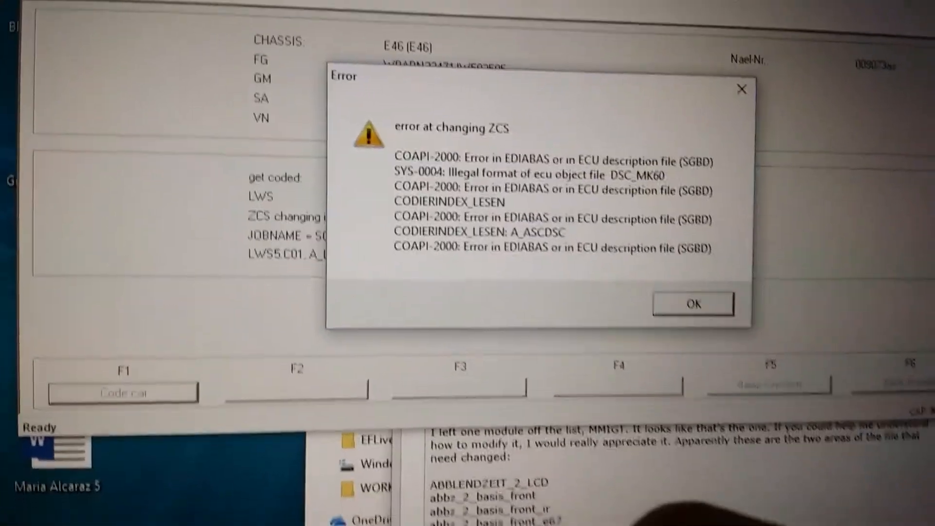
Dismiss the 'error at changing ZCS' message about the DSC_MK60 ECU file
left_click(693, 303)
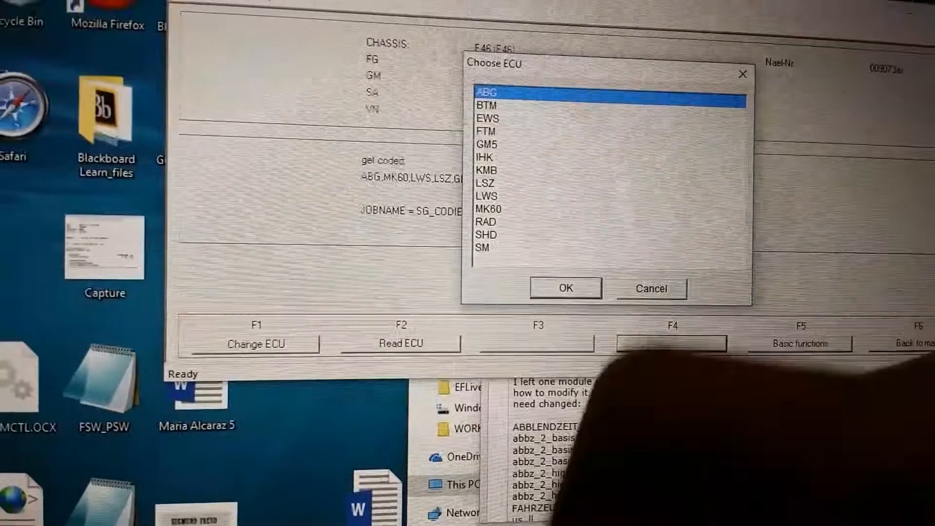
Select MK60 in the Choose ECU list as the module to code
left_click(489, 208)
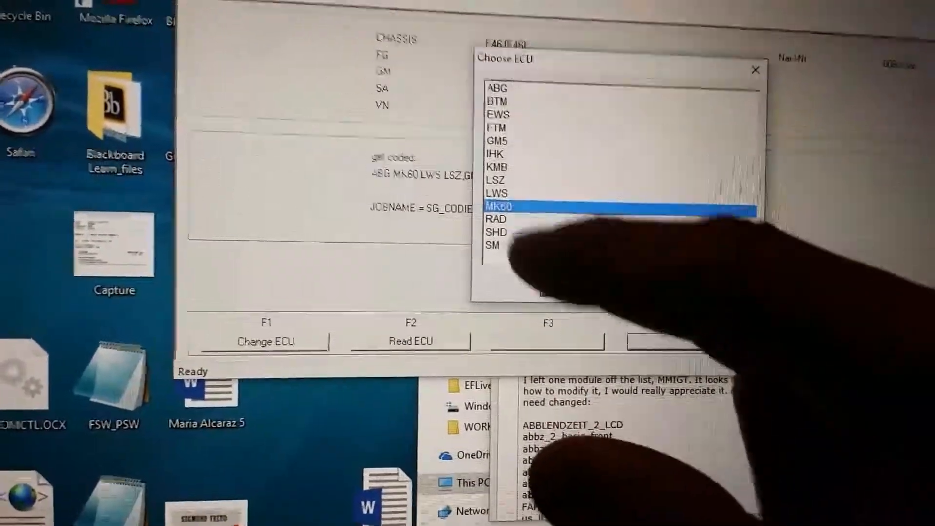